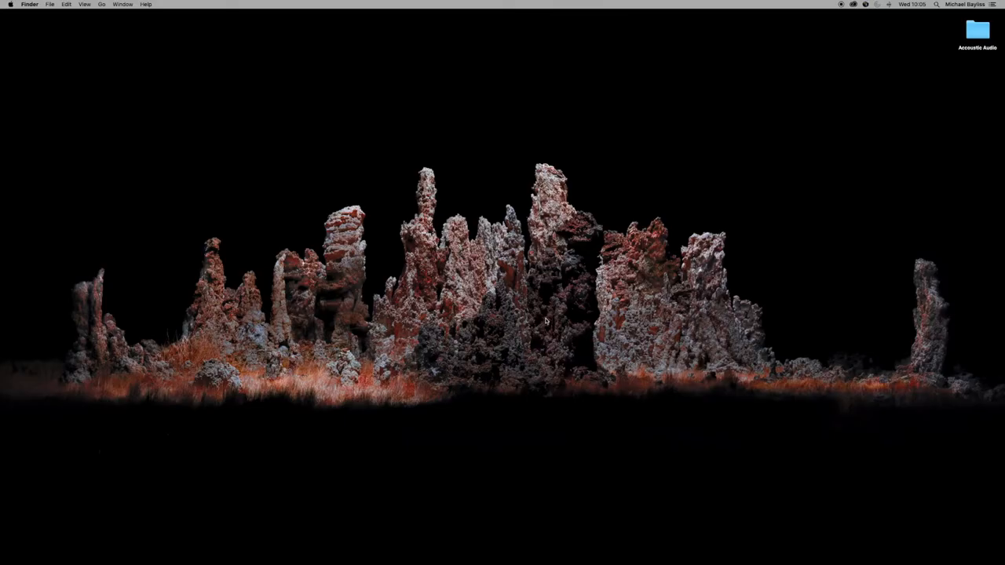
mouse_move(503, 562)
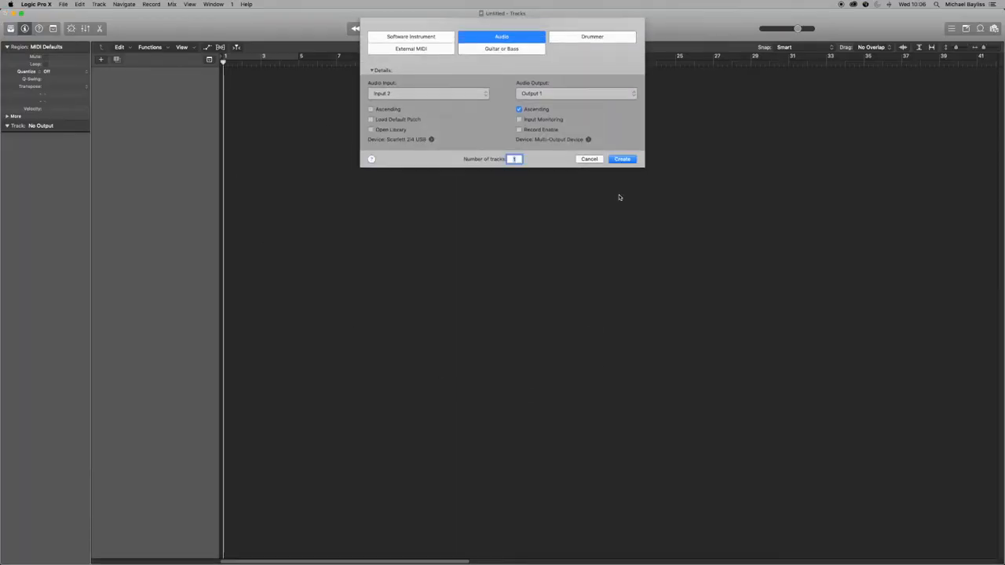
Step: Create one empty audio track and open the Acoustic Audio folder on the desktop
click(622, 159)
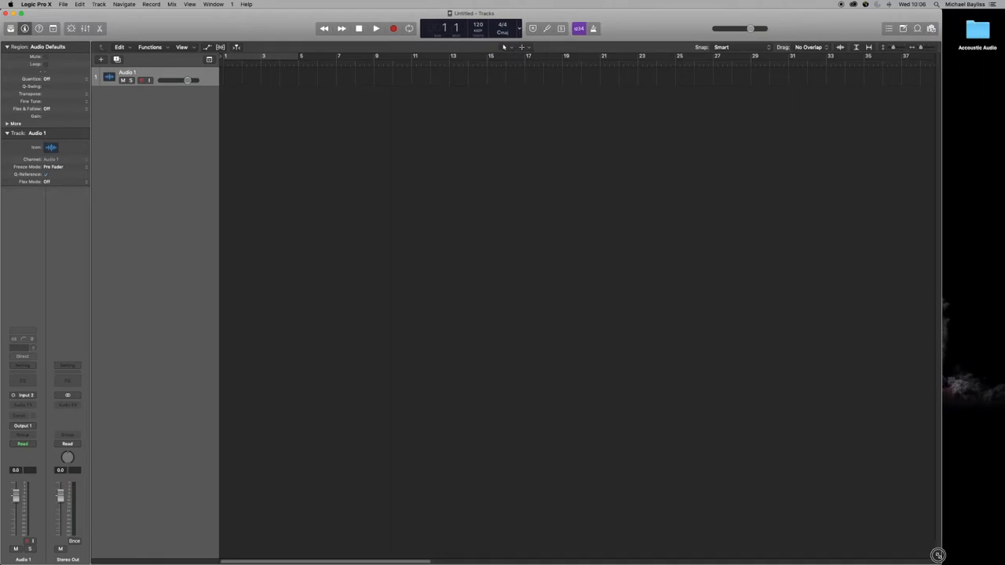
click(977, 30)
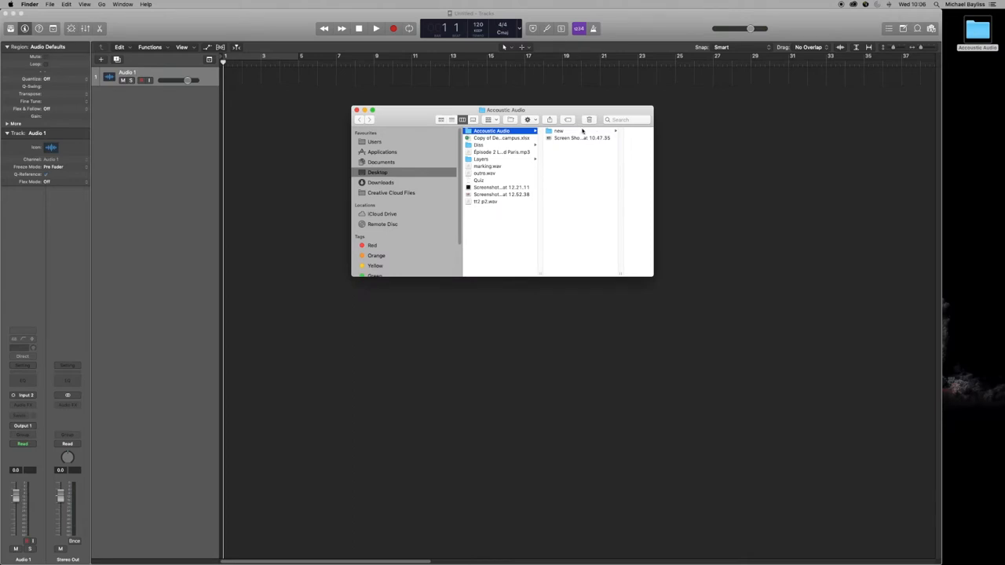
Step: Select all the acoustic audio files and drag them into the Logic Tracks area
click(559, 132)
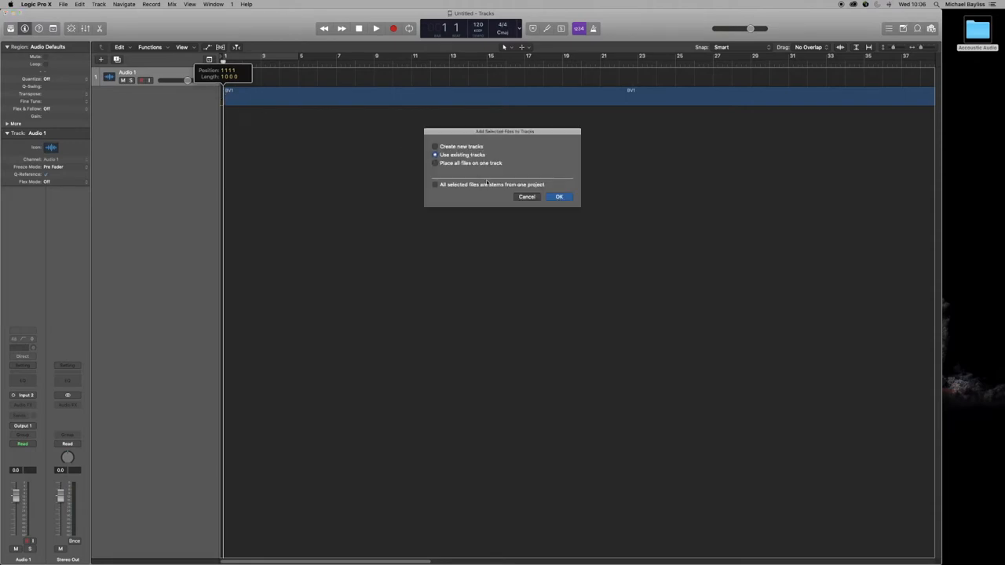
Step: Add the selected files using Create new tracks so each file gets its own track
click(437, 148)
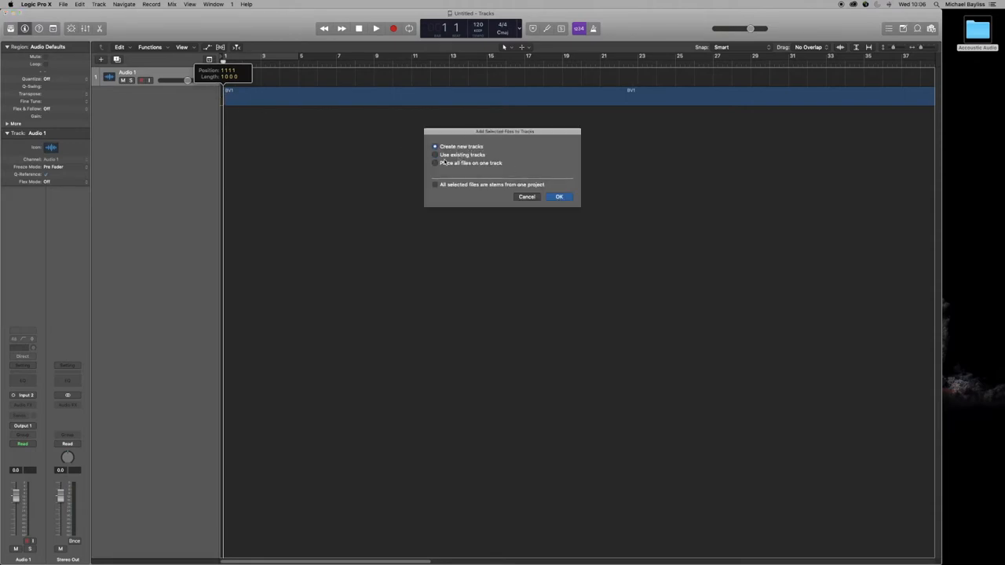
click(559, 196)
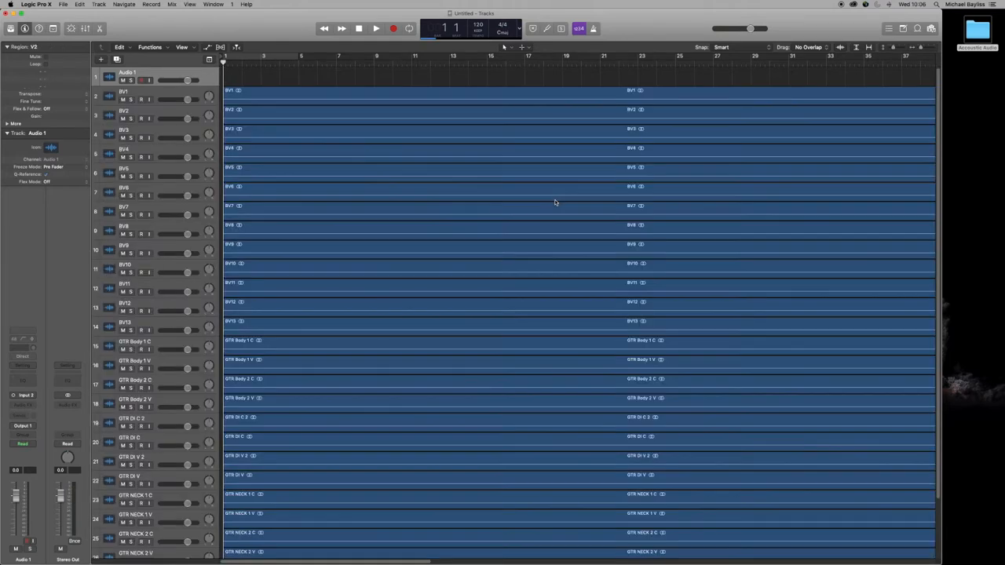
Step: Scroll to the V1 and V2 vocal tracks and drag them to the top of the list
scroll(down, 3)
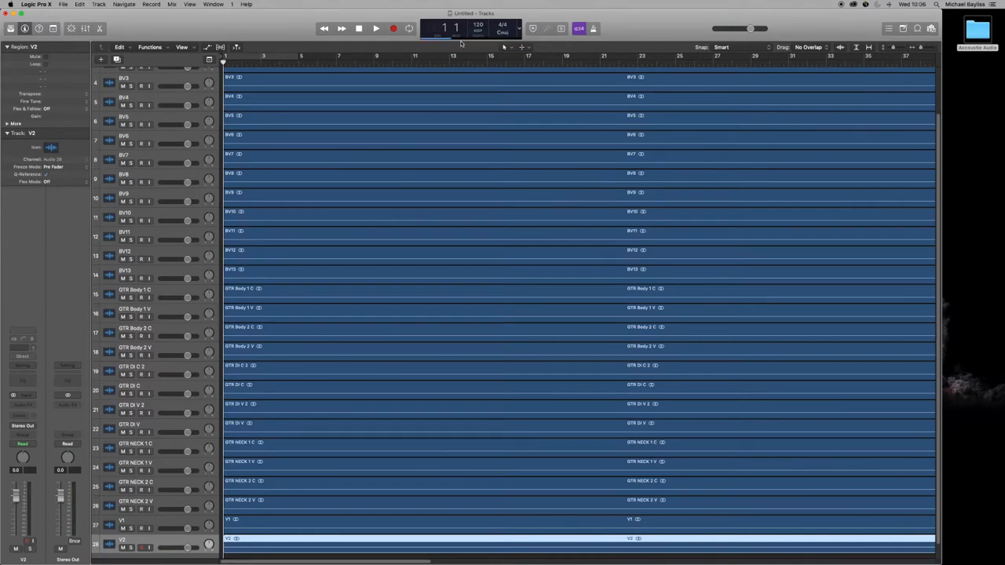
mouse_move(474, 217)
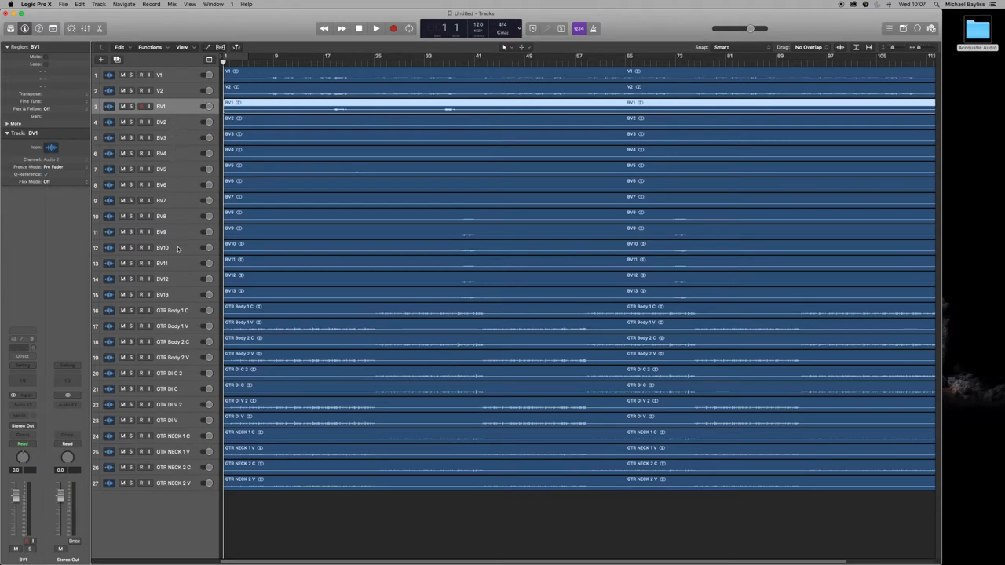
mouse_move(180, 311)
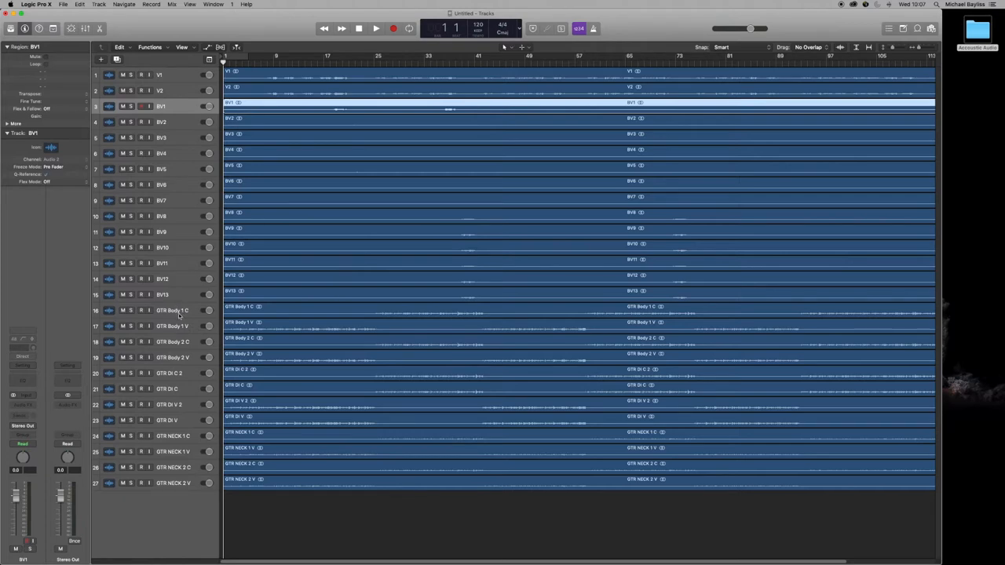
mouse_move(176, 328)
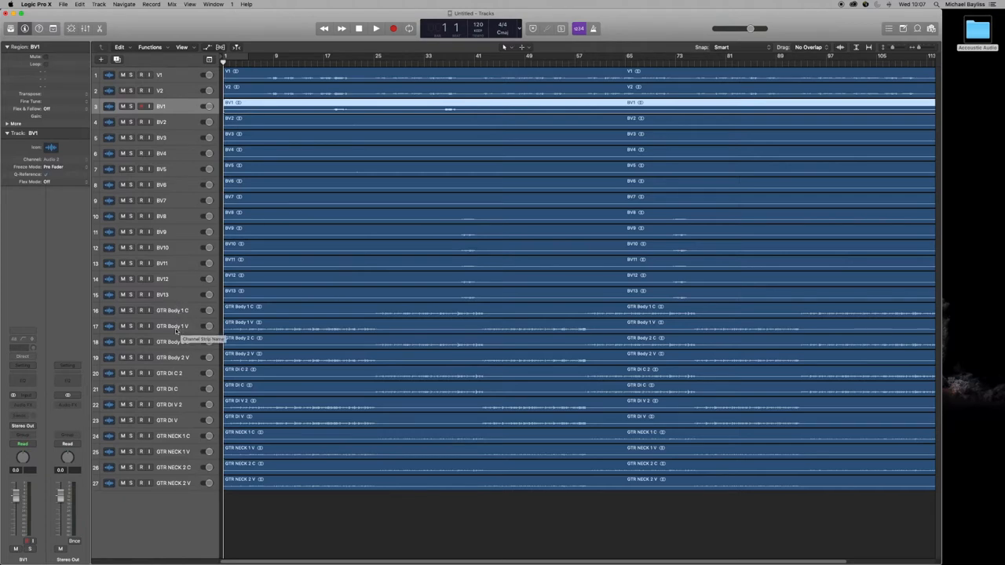
Step: Drag the GTR NECK, GTR Body and GTR DI headers so each take's three tracks sit together
click(166, 321)
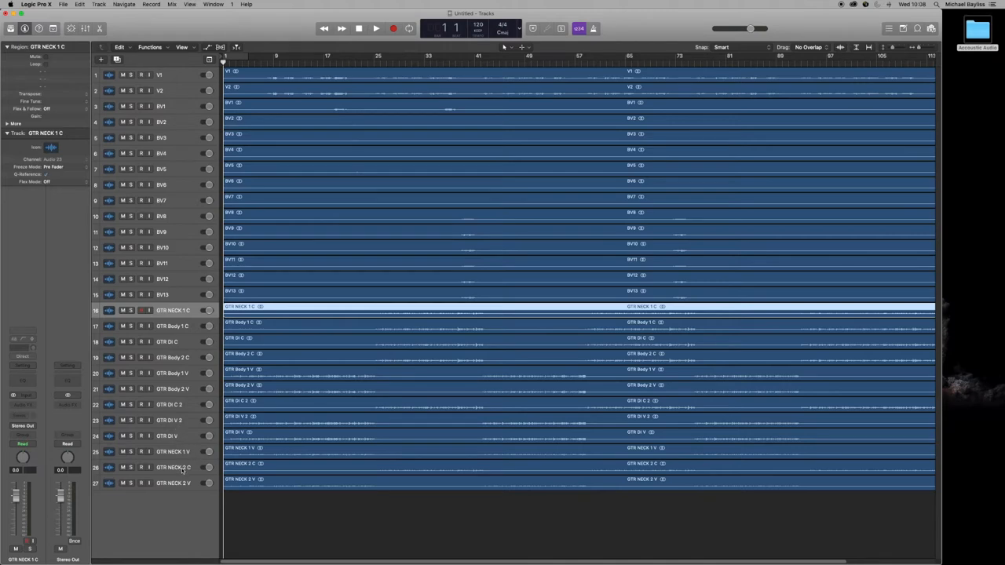
mouse_move(182, 408)
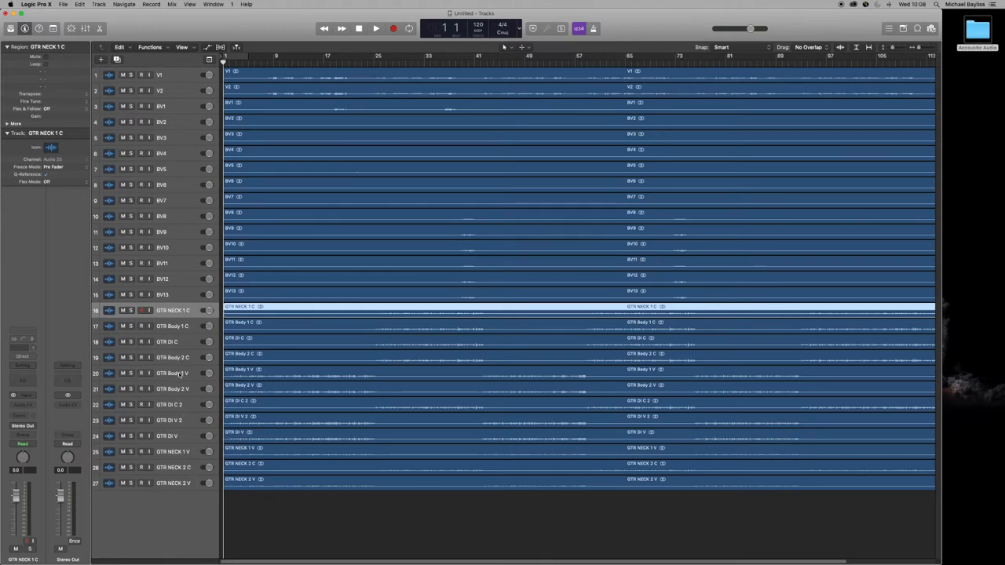
click(173, 369)
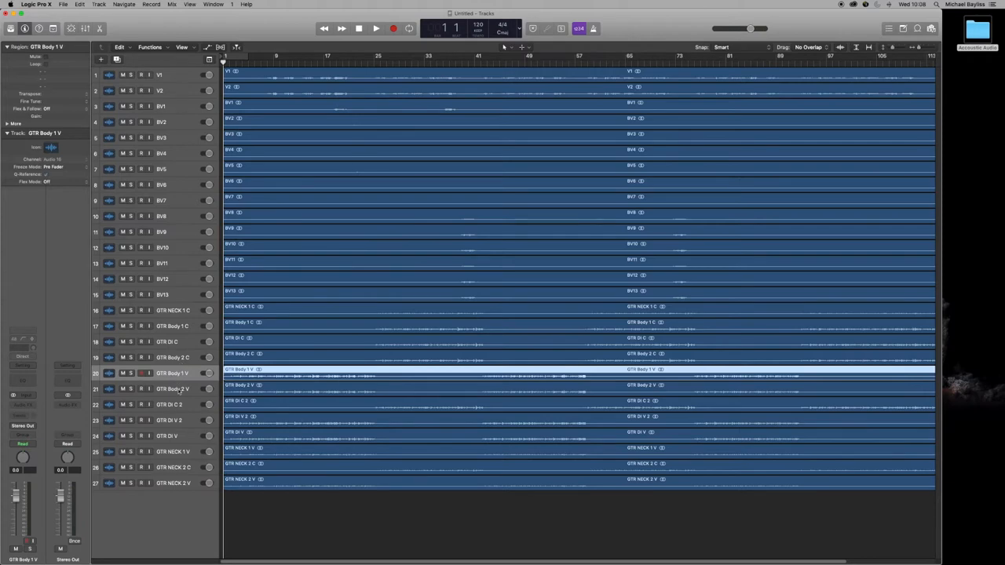
click(170, 374)
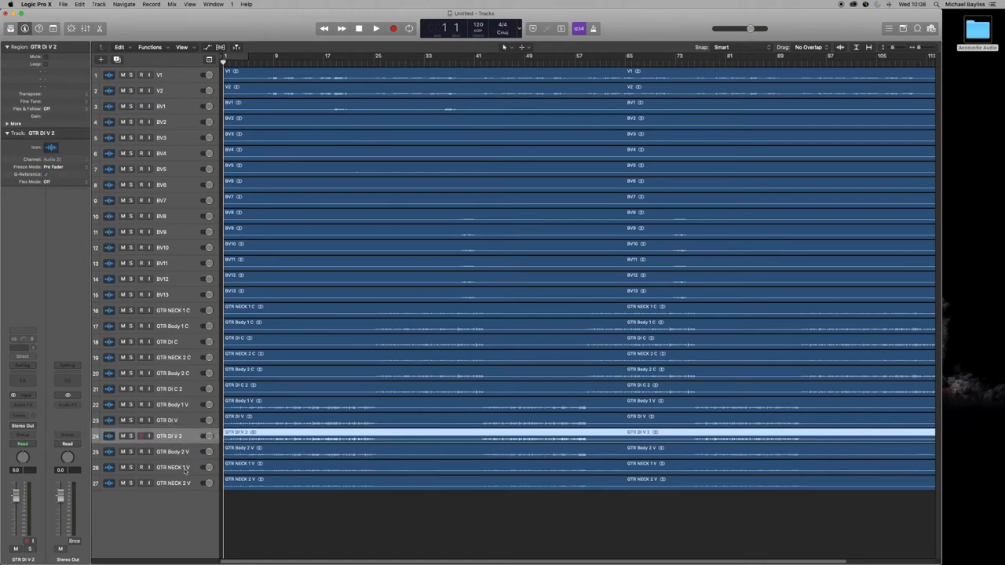
click(180, 463)
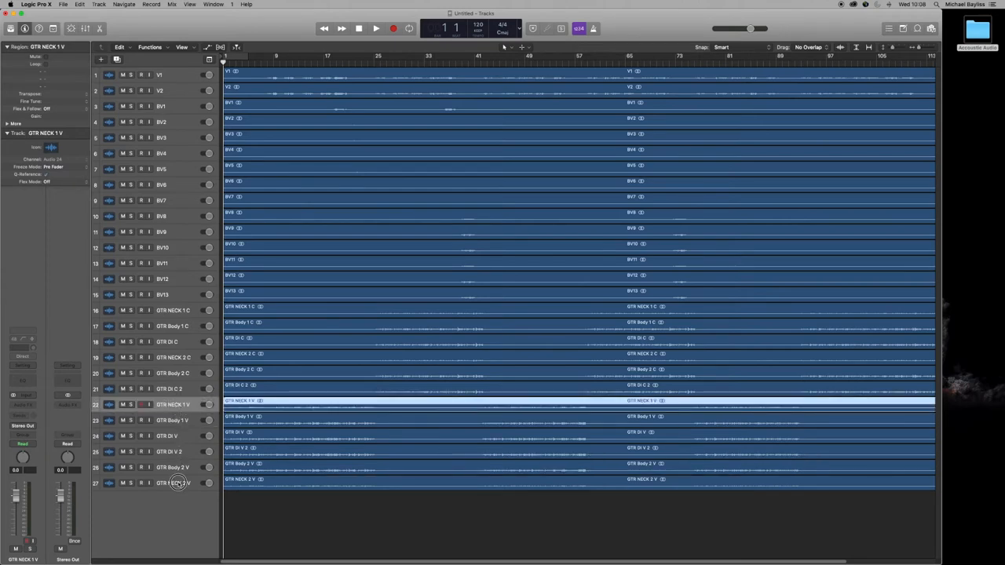
click(176, 479)
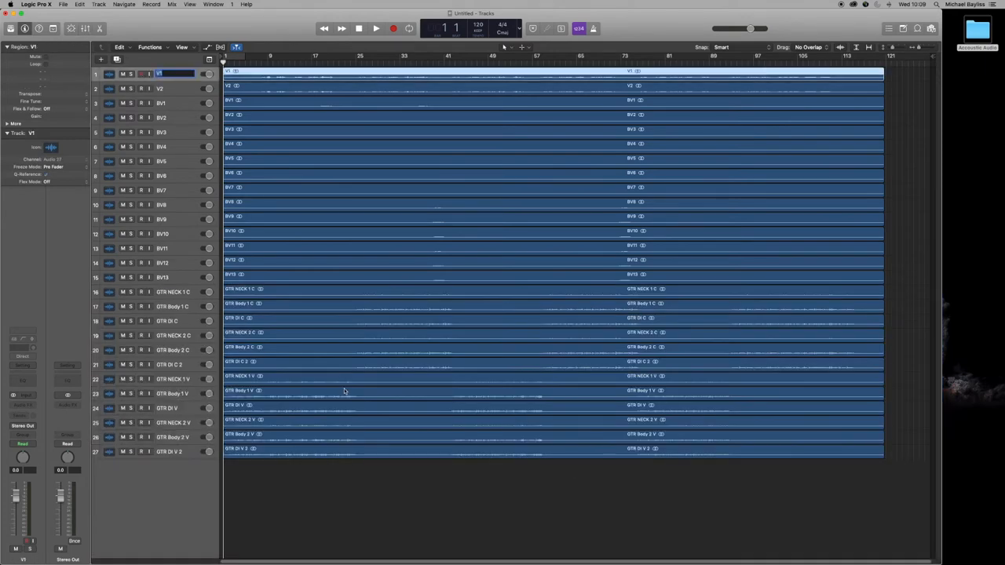
mouse_move(349, 452)
text(Main Vocal)
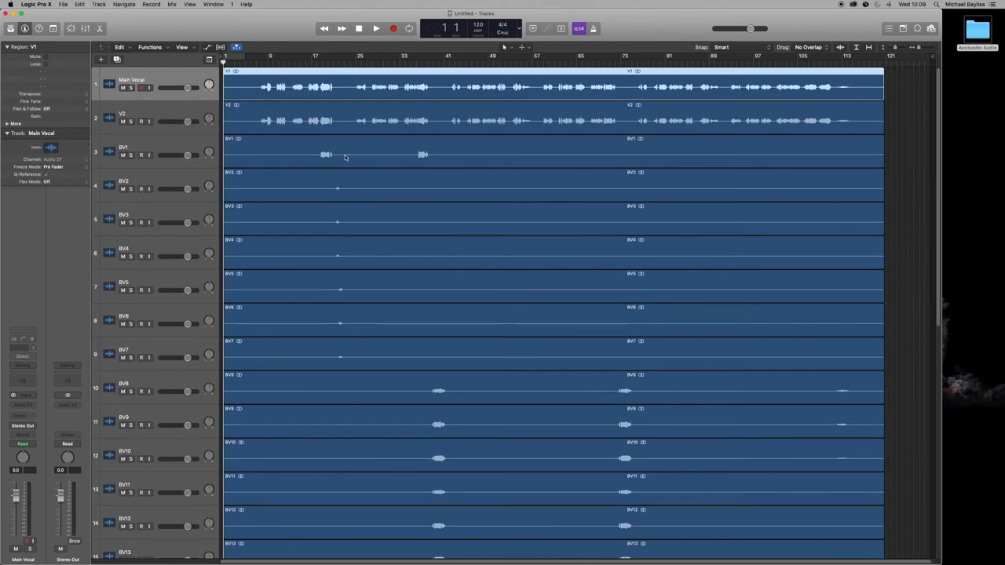
mouse_move(355, 290)
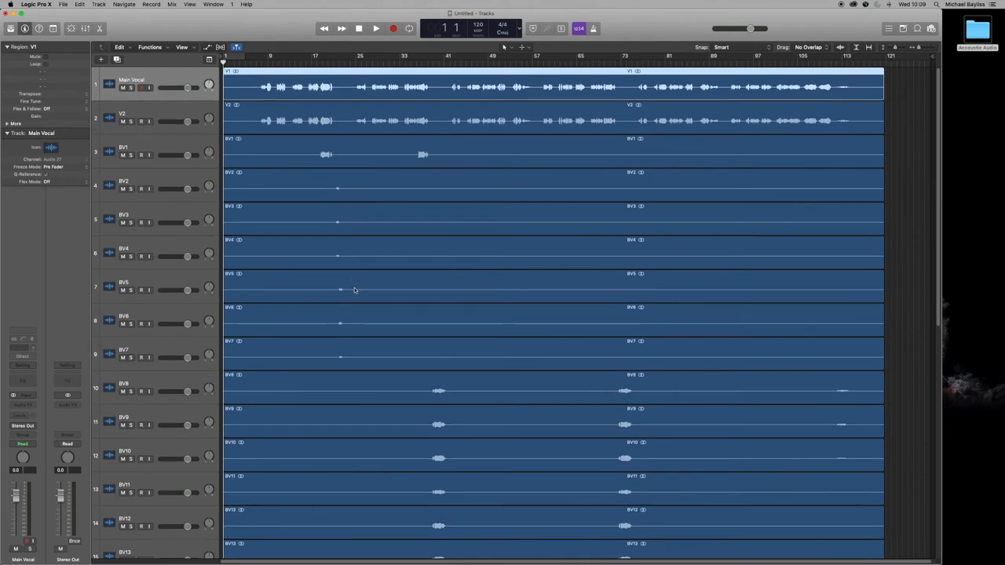
Step: Enlarge track height and rename V1 to Main Vocal and BV1 to Harmonies
scroll(down, 3)
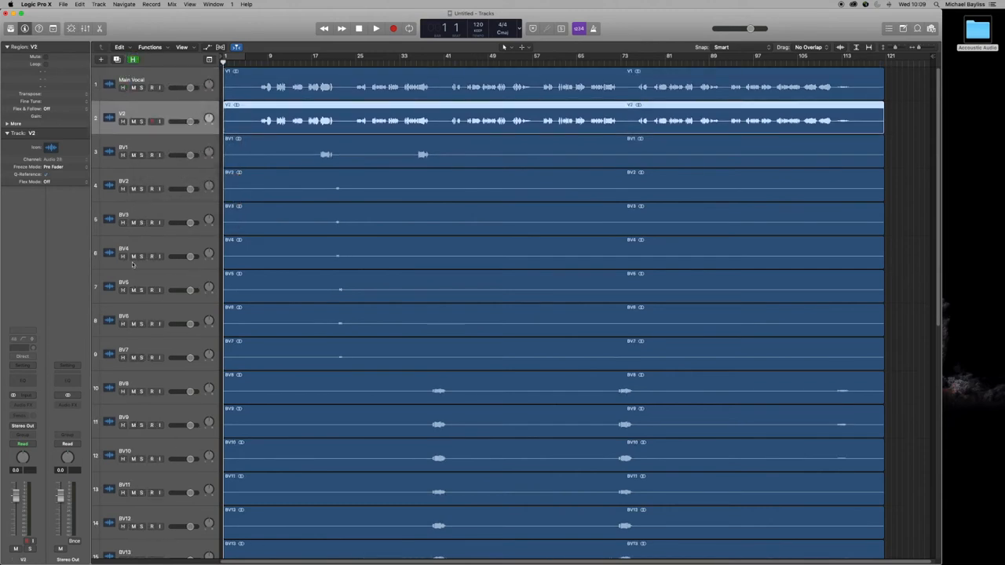
scroll(down, 3)
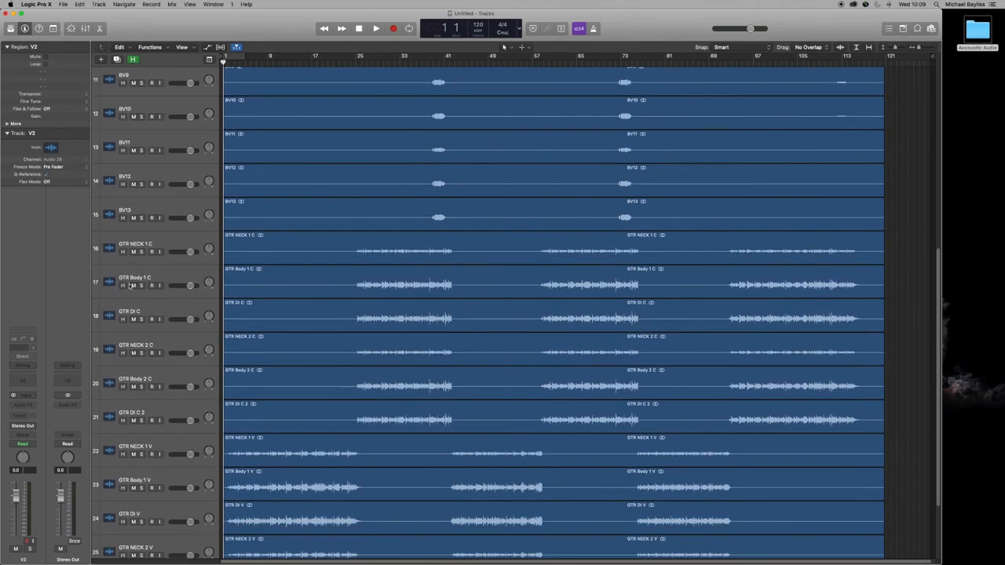
scroll(down, 3)
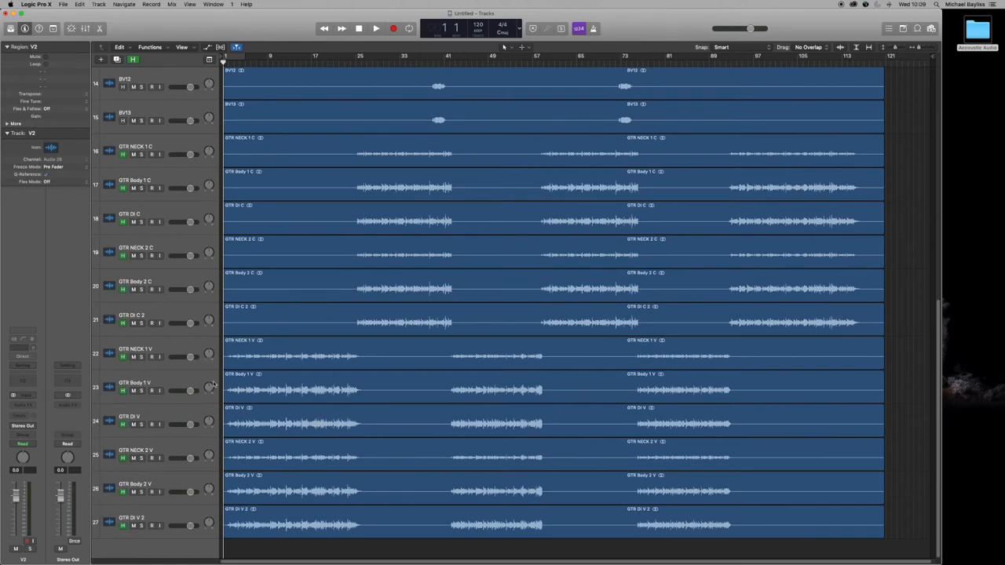
scroll(up, 3)
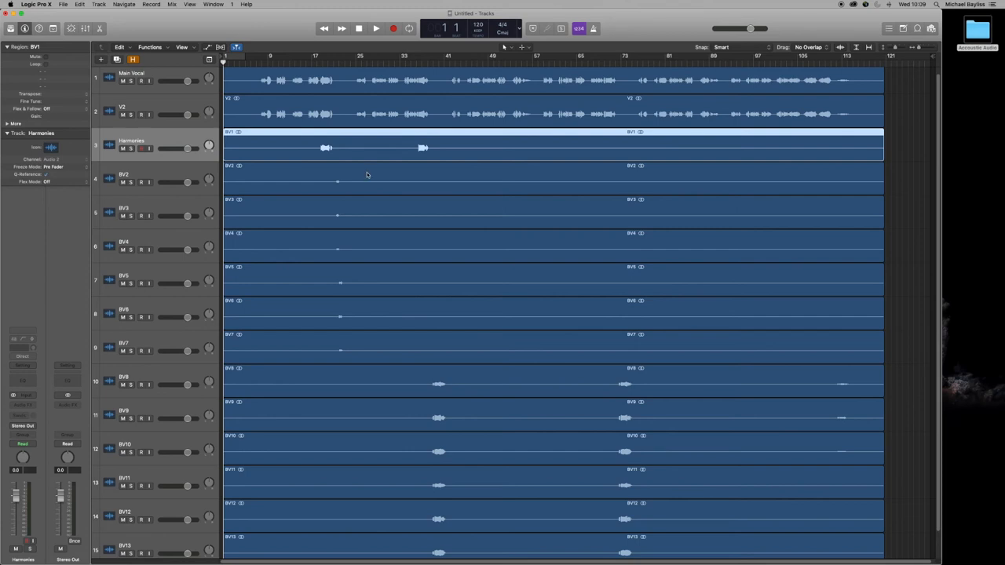
mouse_move(324, 369)
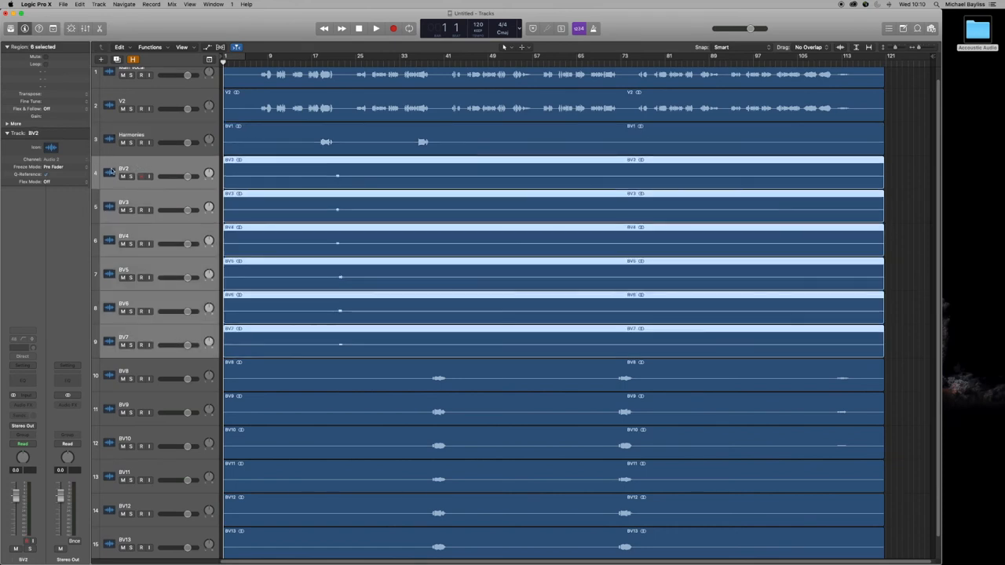
Step: Rename the BV tracks as Harmonies 1–7 and a series of Distance Vocals tracks
double_click(123, 168)
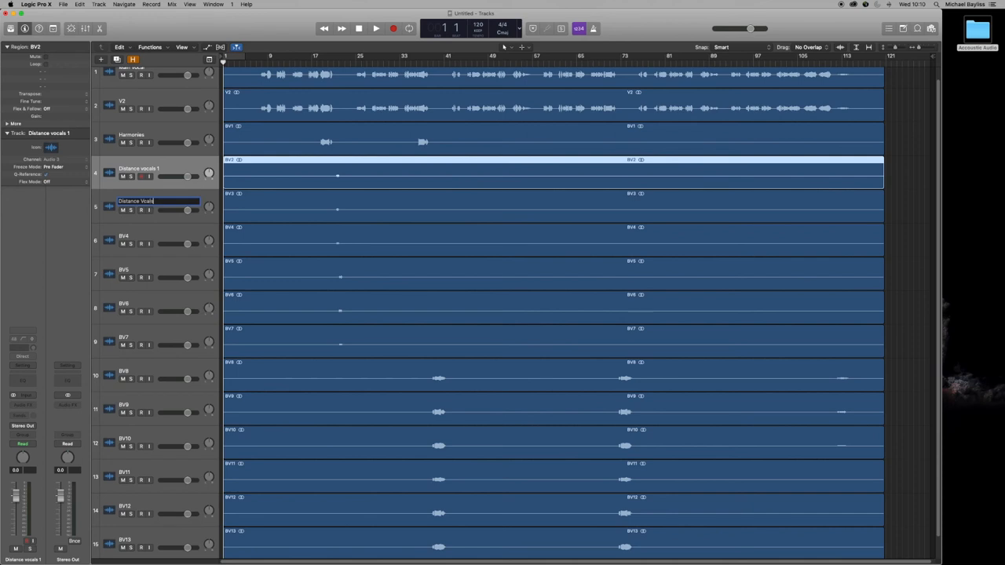
key(backspace)
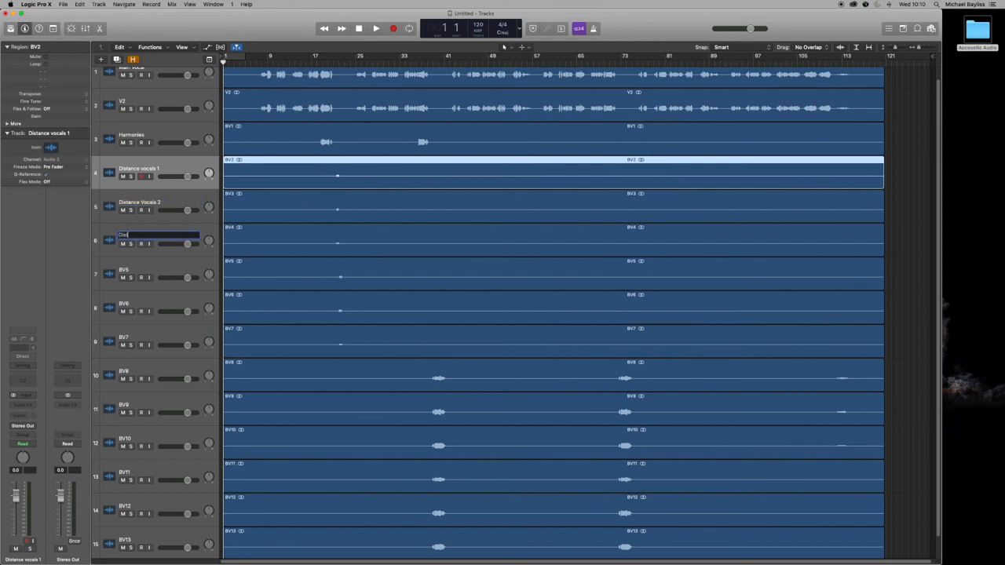
text(Distance Vocals 3)
click(158, 506)
text(Harmonies)
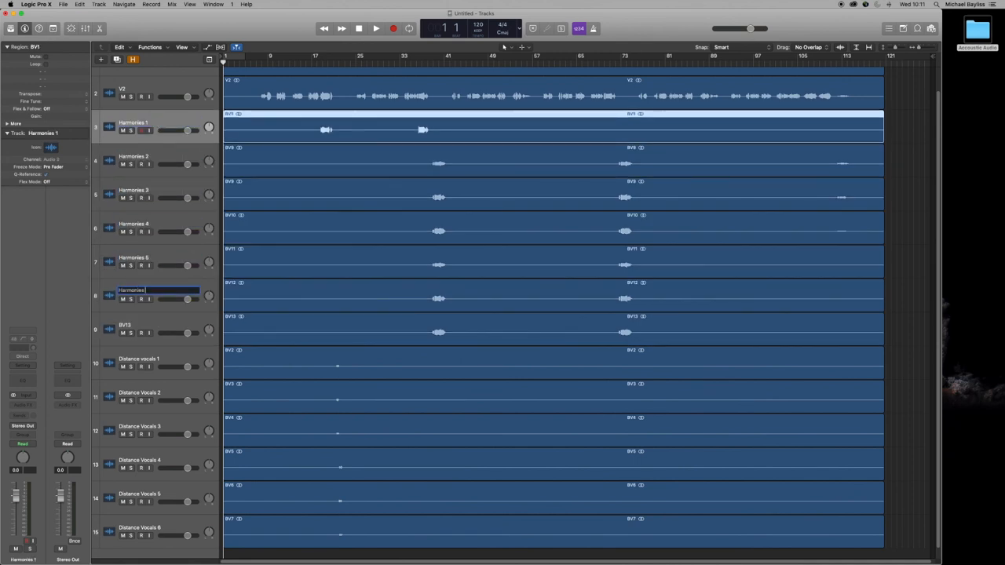
scroll(up, 3)
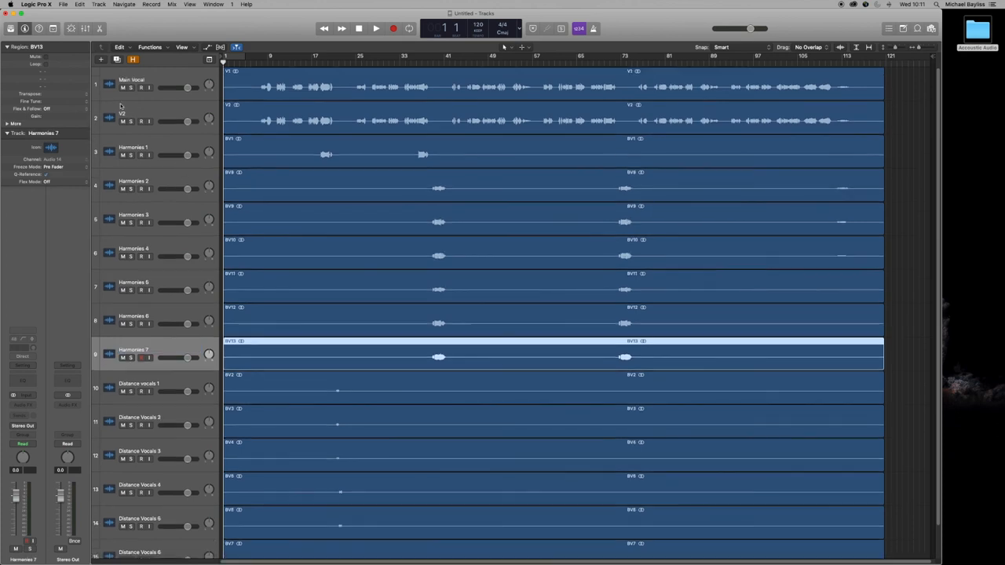